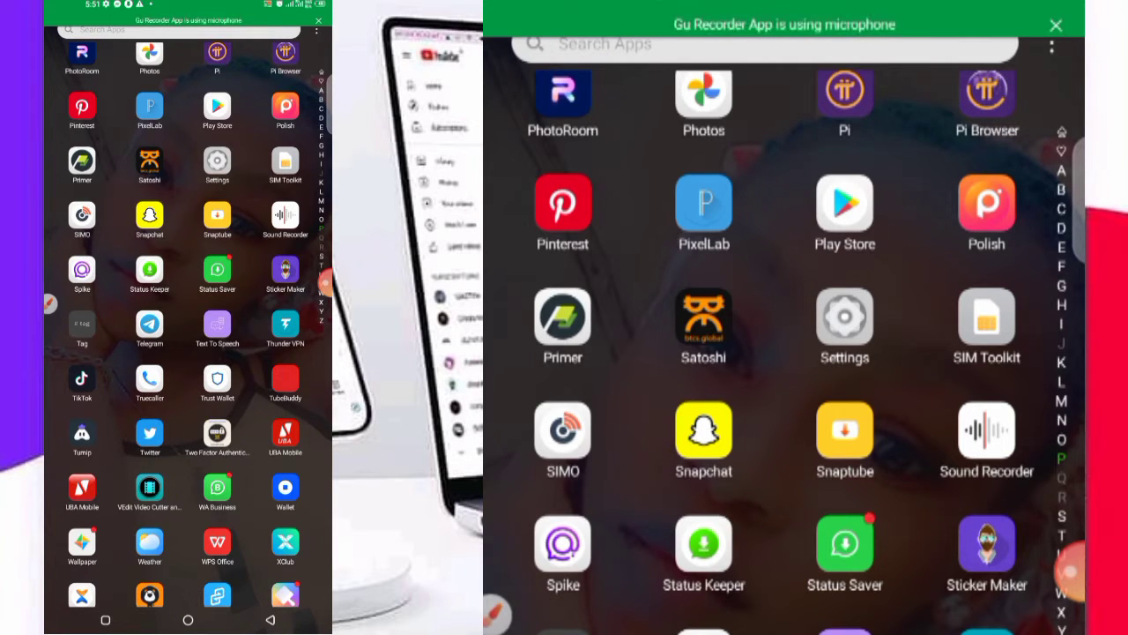
Step: Scroll the XOS Launcher app drawer down to reach the Settings app
scroll(down, 3)
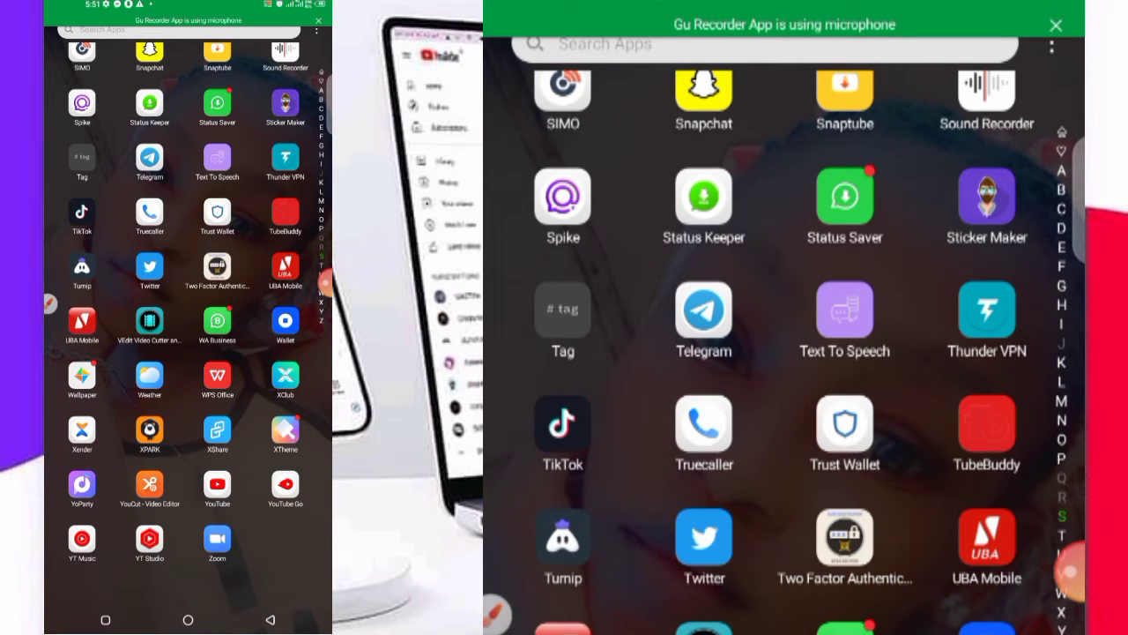
scroll(down, 3)
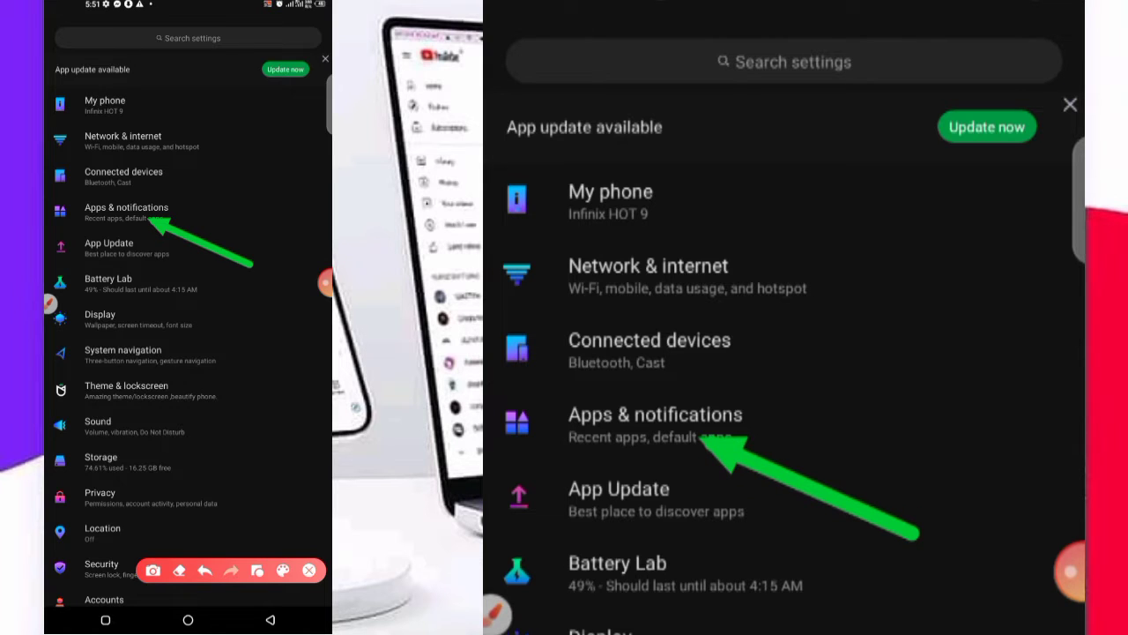
Step: Show the full App info list of all 141 installed apps via Apps & notifications
click(655, 414)
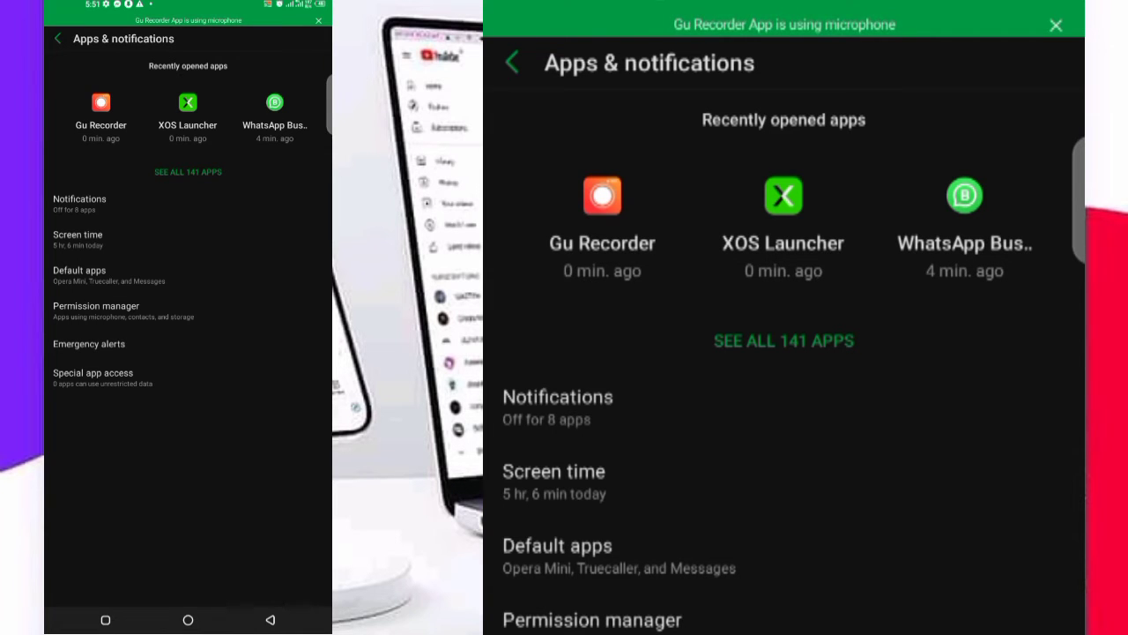
click(782, 341)
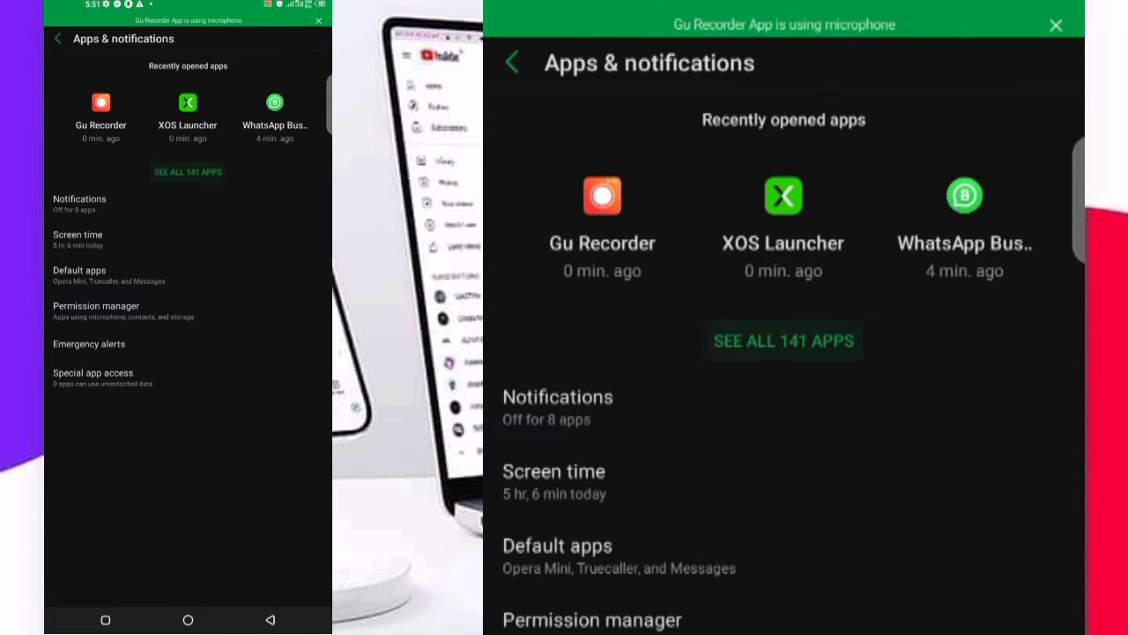
click(783, 340)
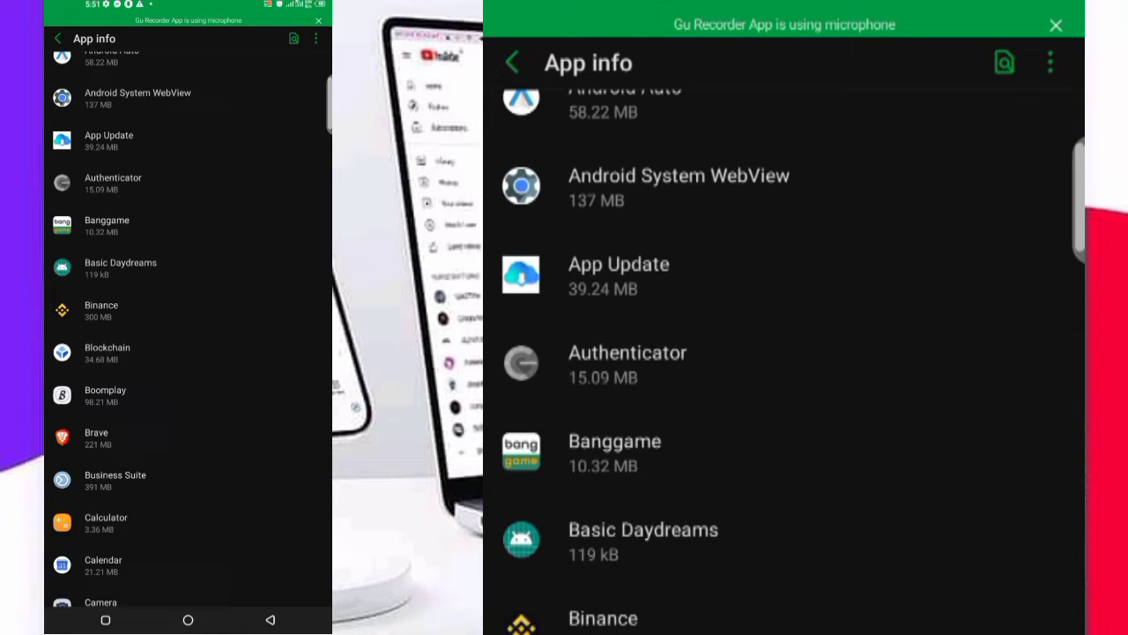
Step: Browse Chrome's App info as the browser app and return to the installed-apps list
scroll(down, 3)
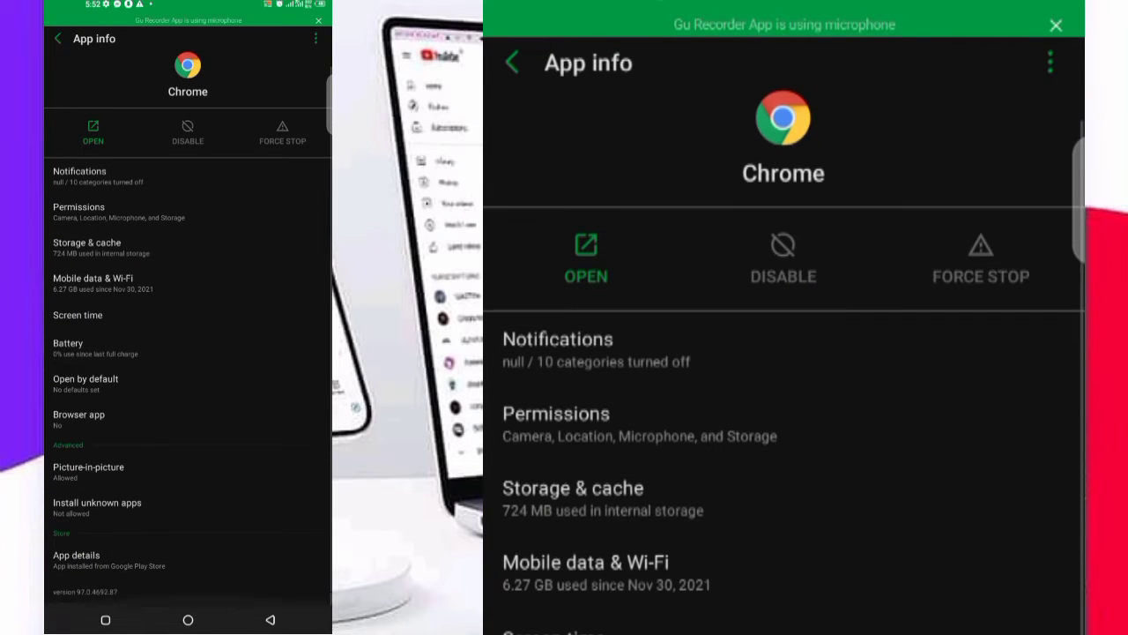
scroll(down, 3)
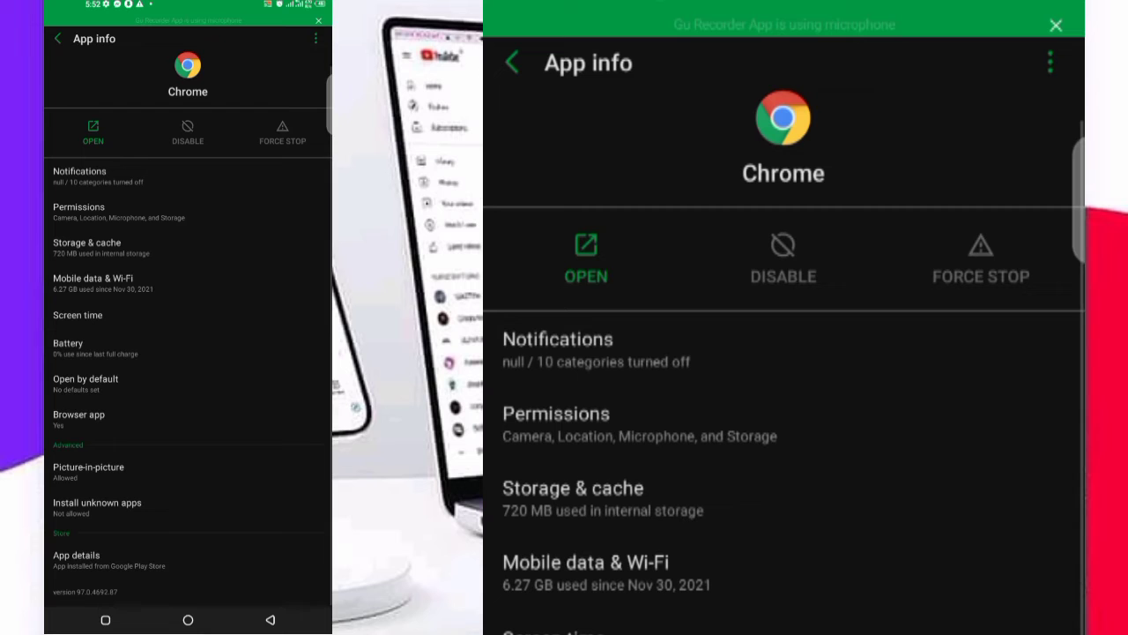
click(512, 62)
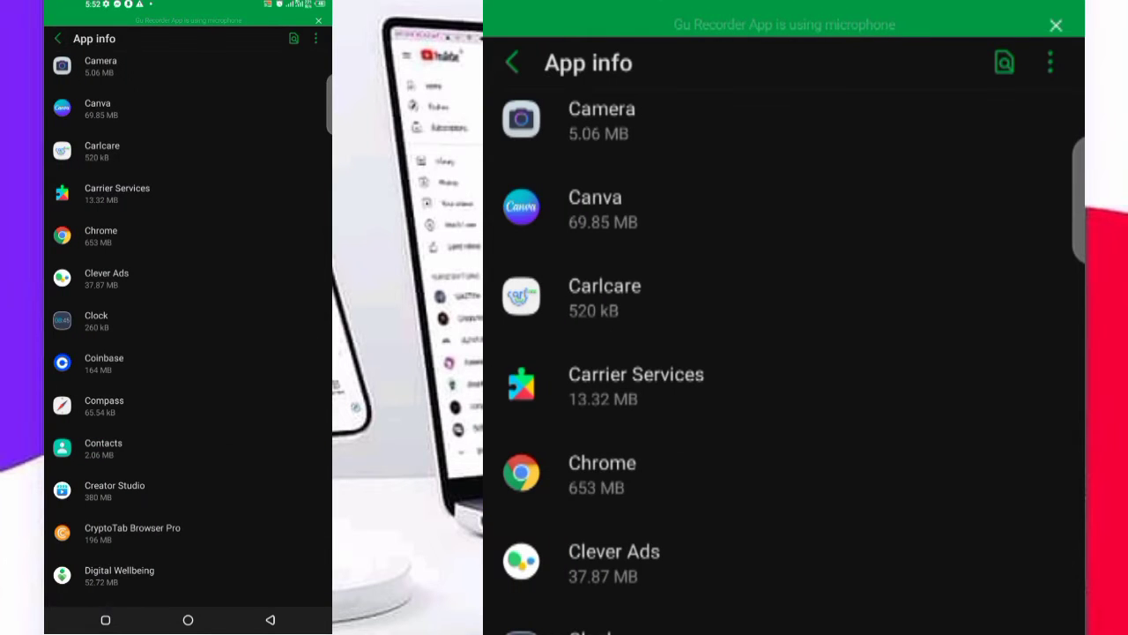
Step: Scroll the installed-apps list down to YT Studio and reach its App info page
scroll(down, 3)
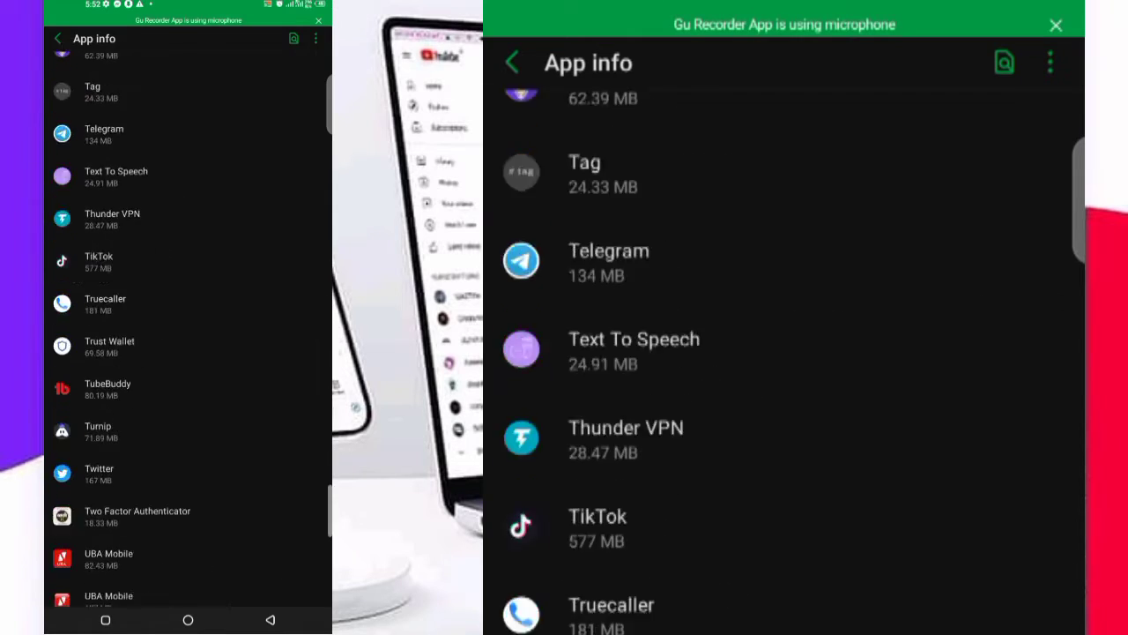
scroll(down, 3)
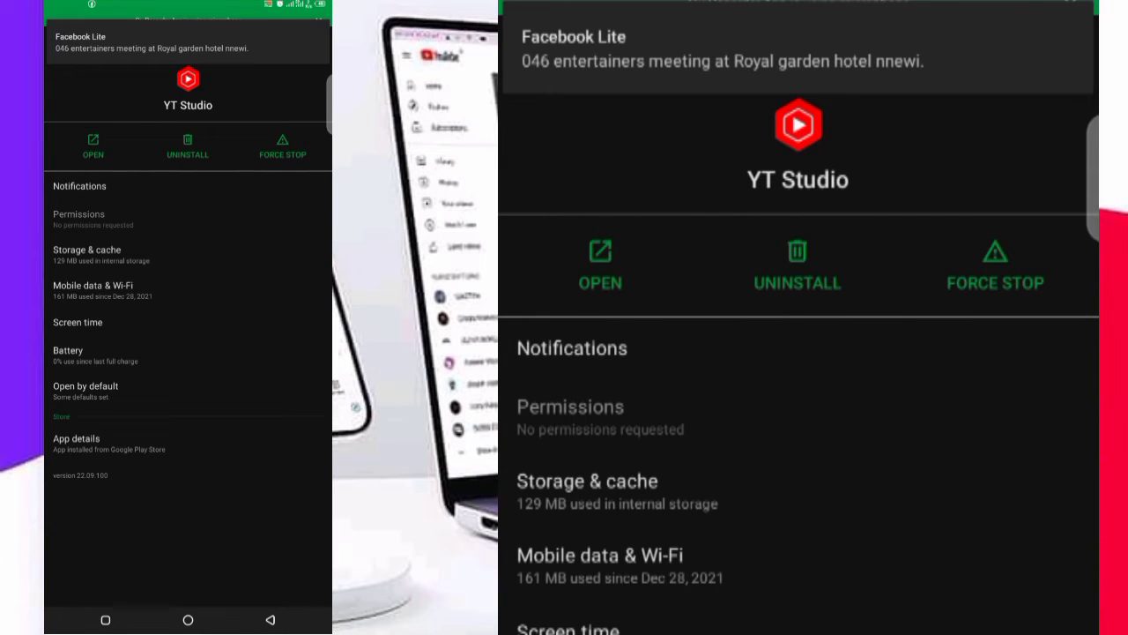
scroll(down, 3)
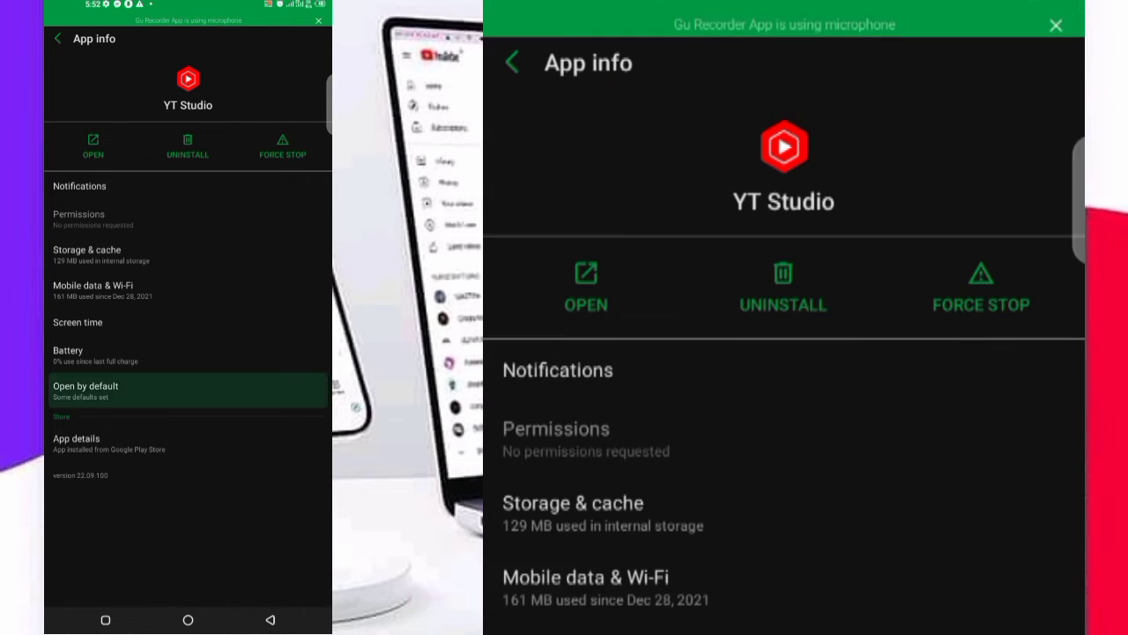
Step: Show YT Studio's Open by default page with the Open supported links choices listed
click(784, 388)
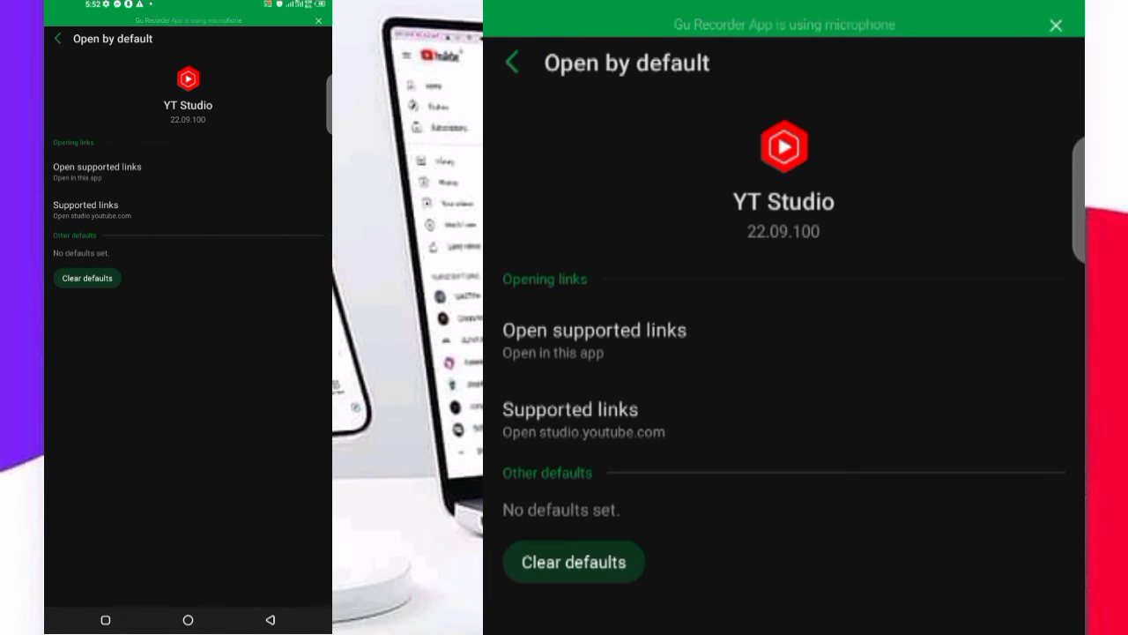
click(595, 329)
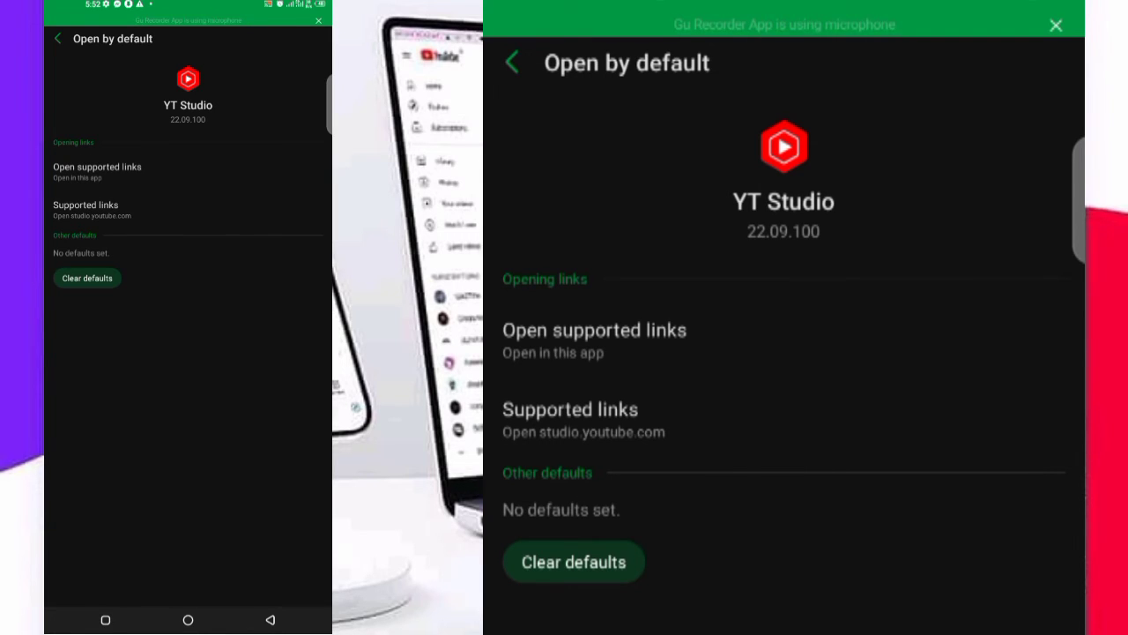
click(594, 330)
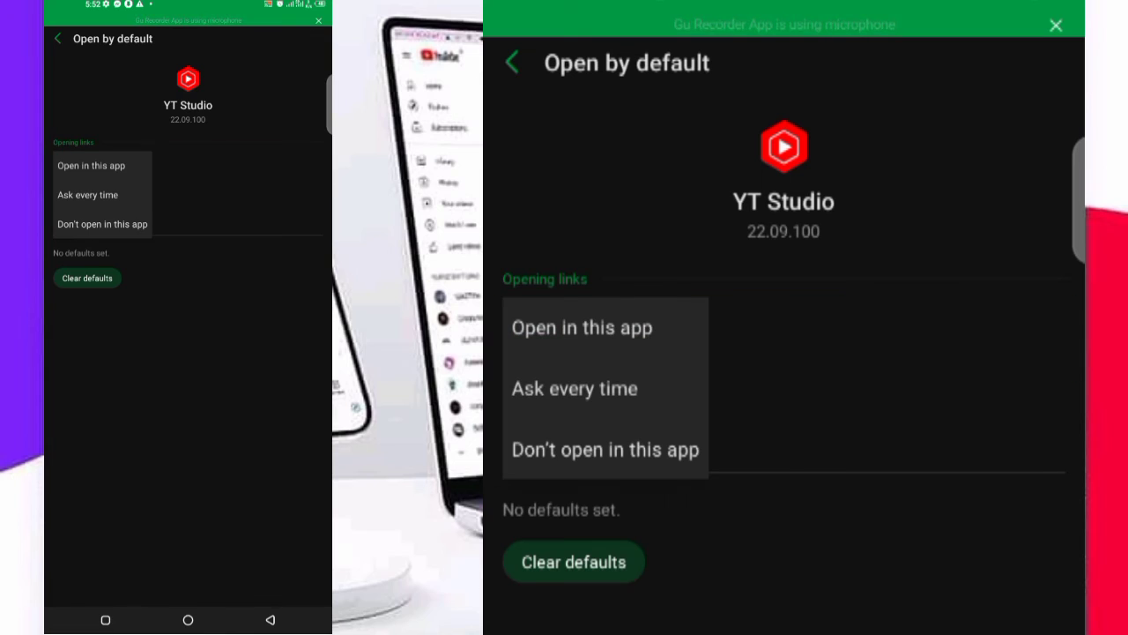